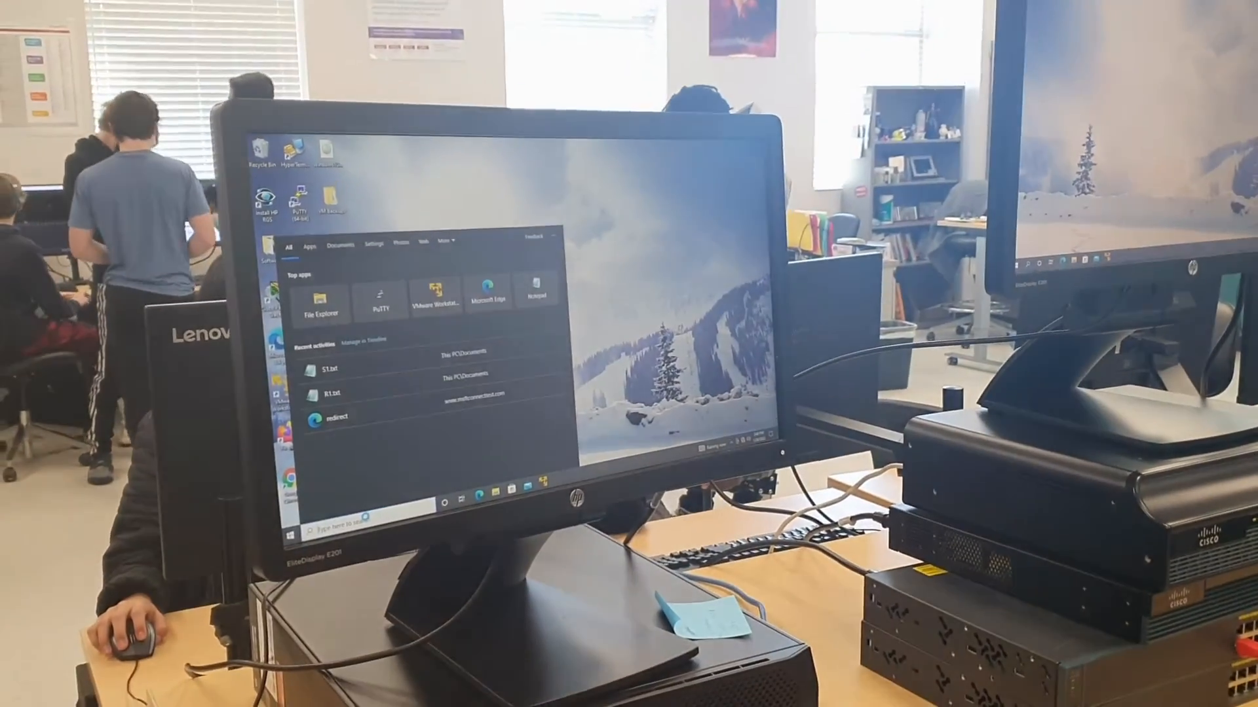
Search the taskbar for "display" to list display-related settings
type("display")
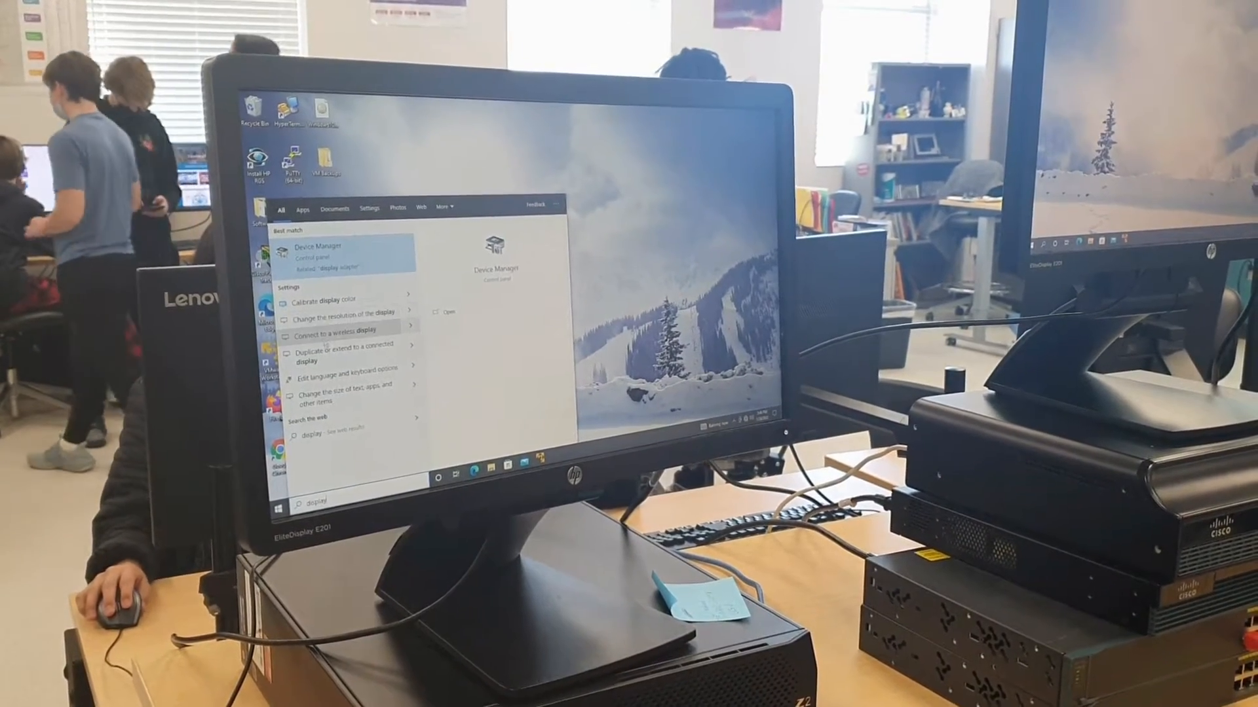
In Display settings, set Multiple displays to Extend these displays across both monitors
left_click(350, 317)
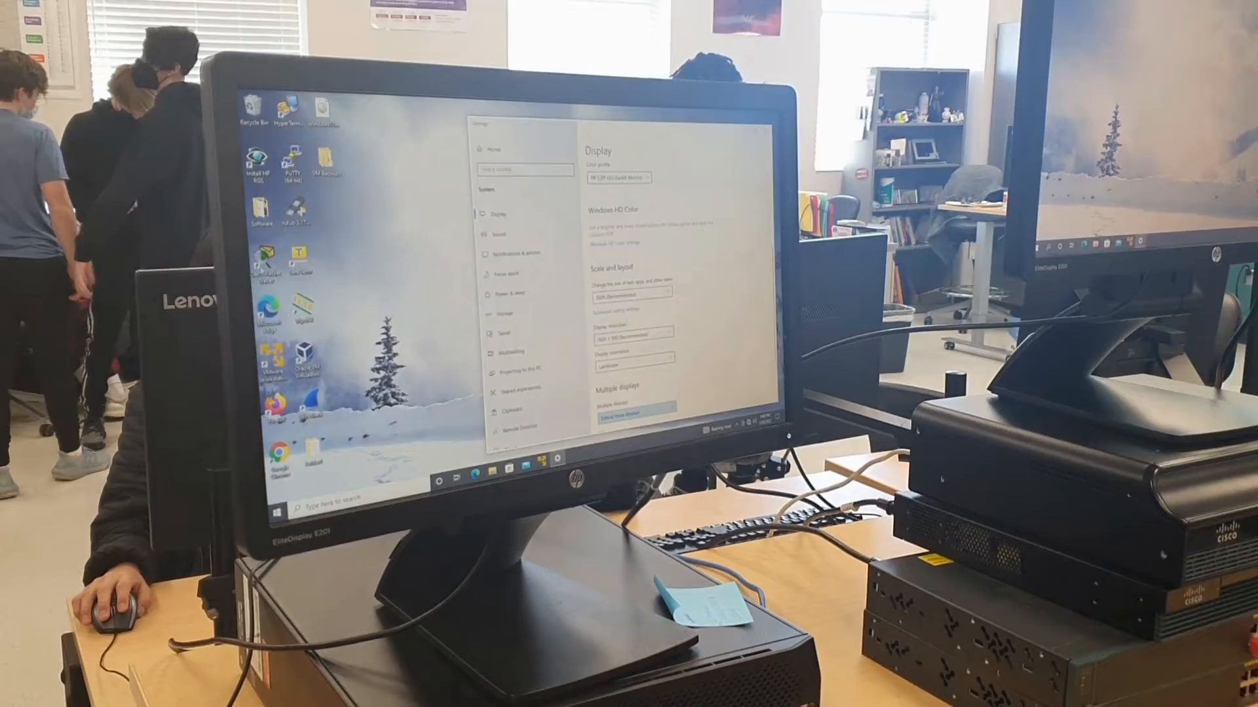
scroll("down", 3)
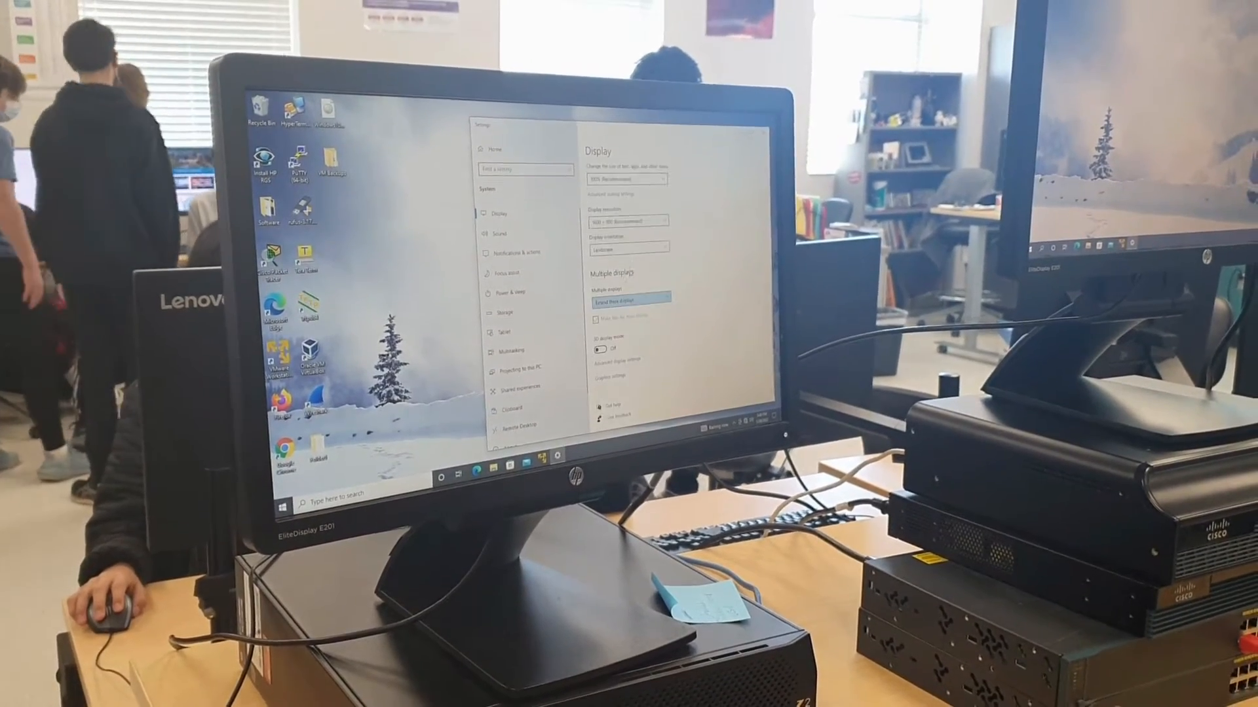
left_click(628, 299)
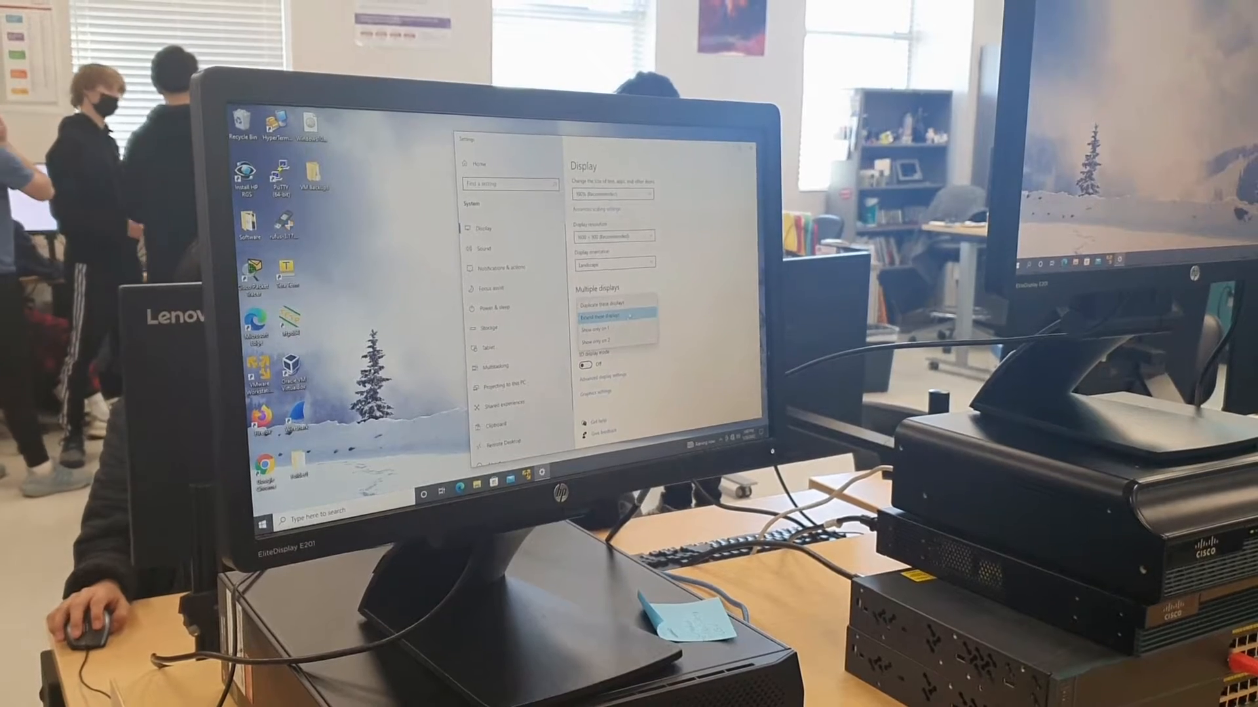
left_click(613, 317)
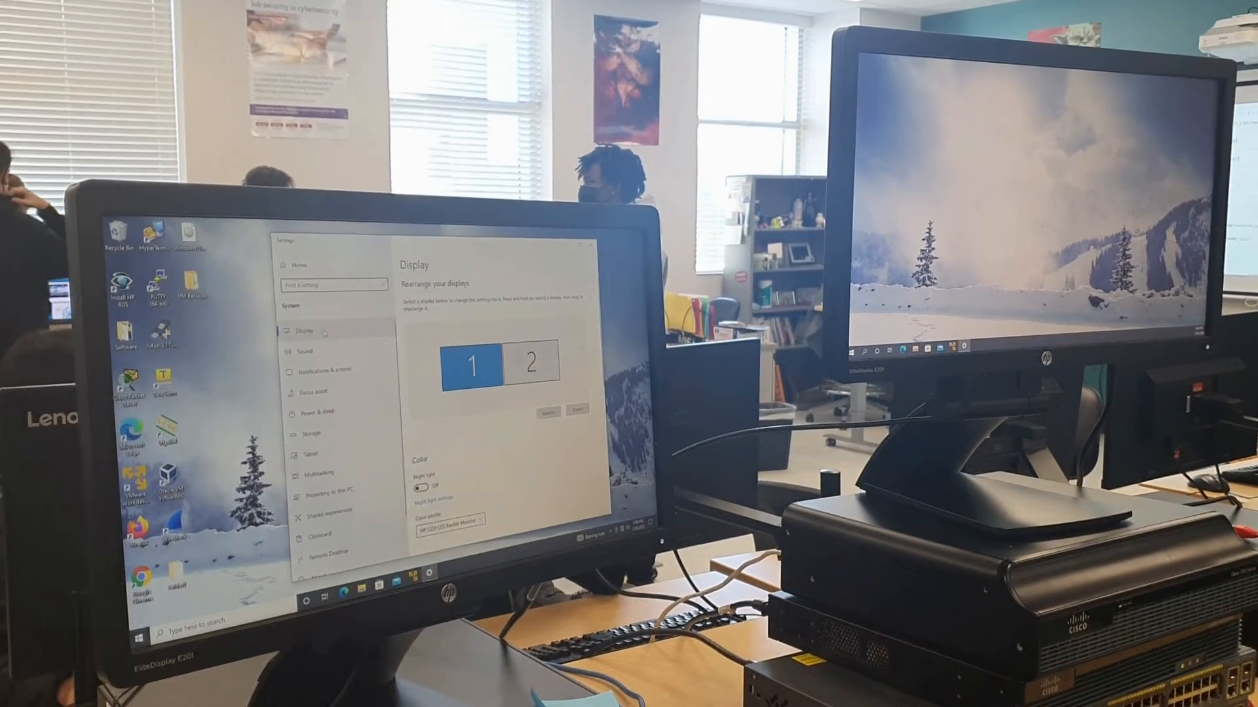
Reopen the Multiple displays mode choices, currently set to Extend these displays
scroll("down", 3)
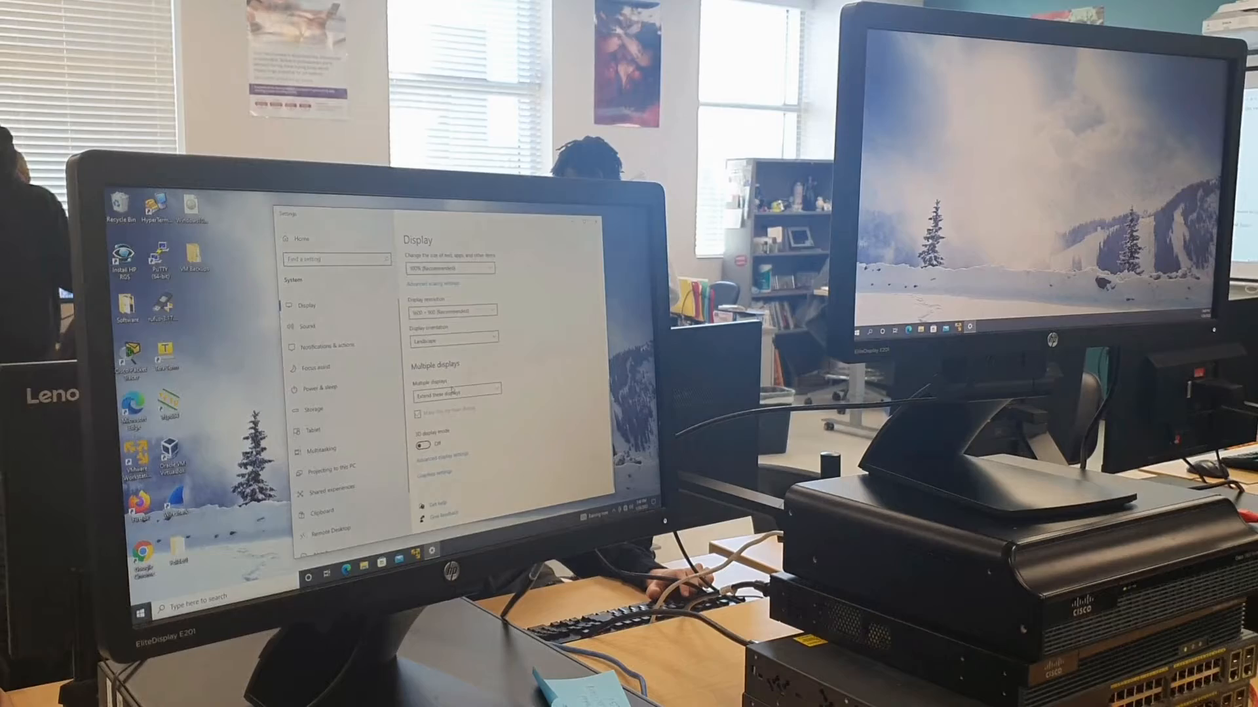
left_click(455, 389)
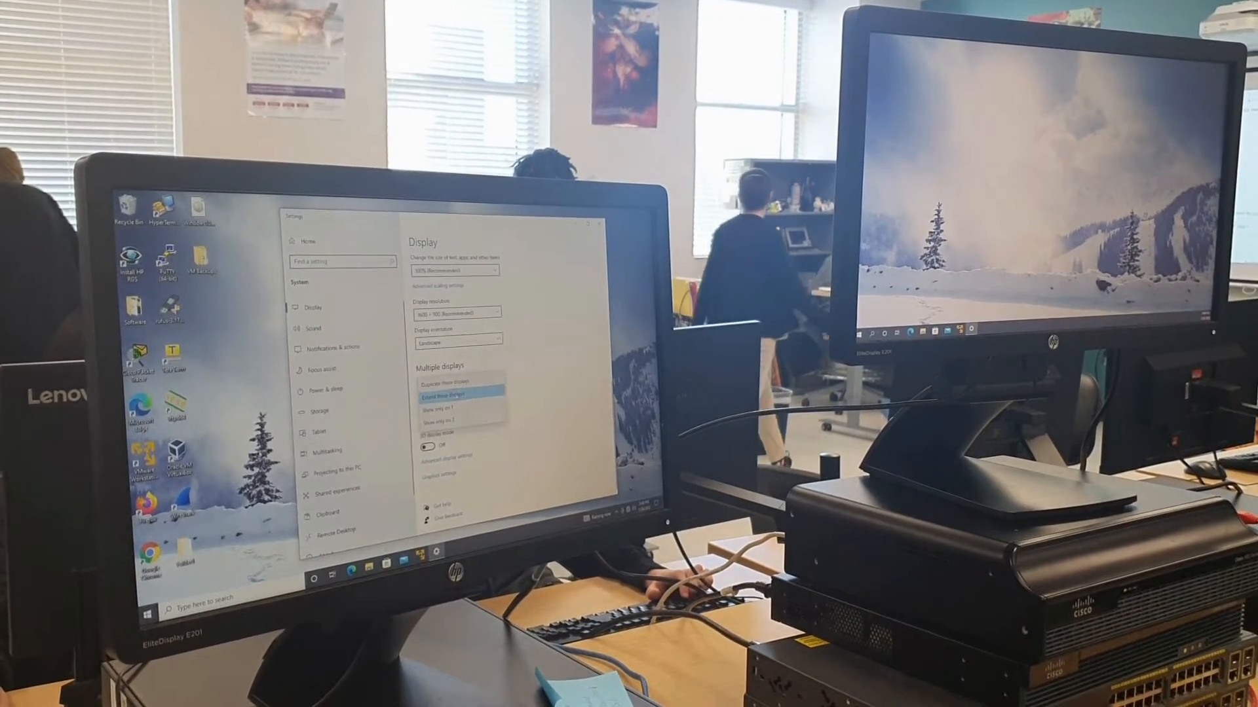